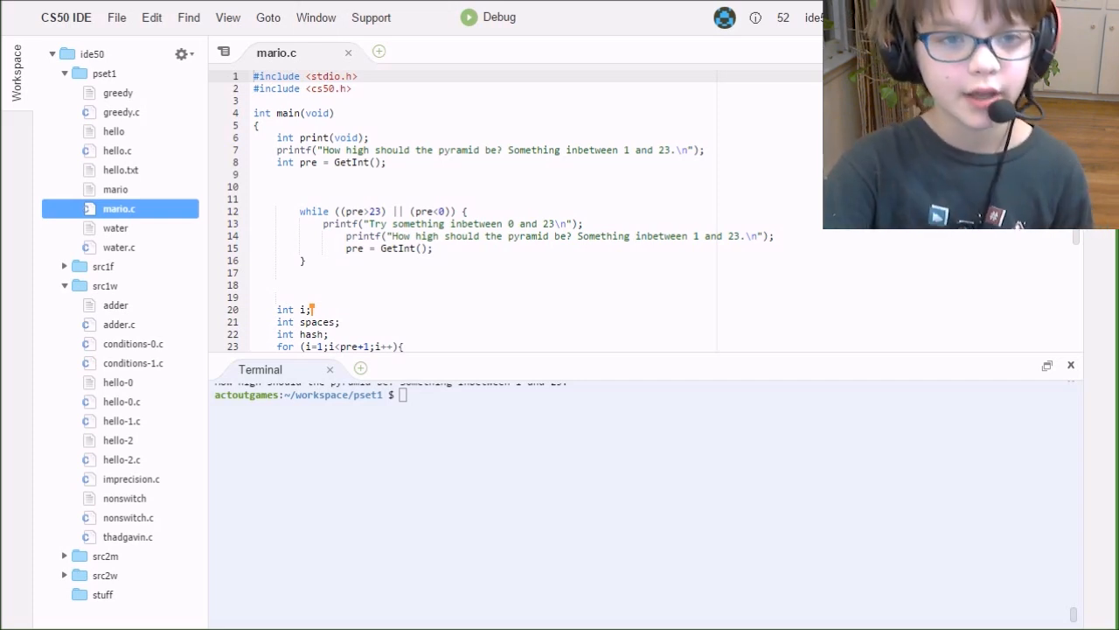
Close the mario.c file so no file remains open in the editor.
click(348, 53)
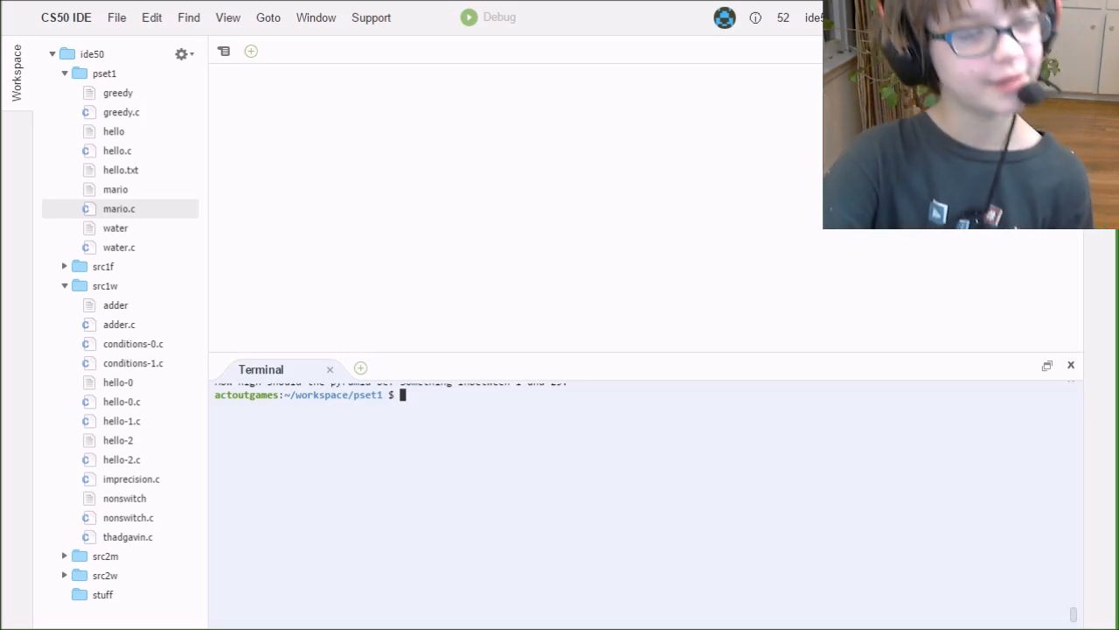
mouse_move(117, 150)
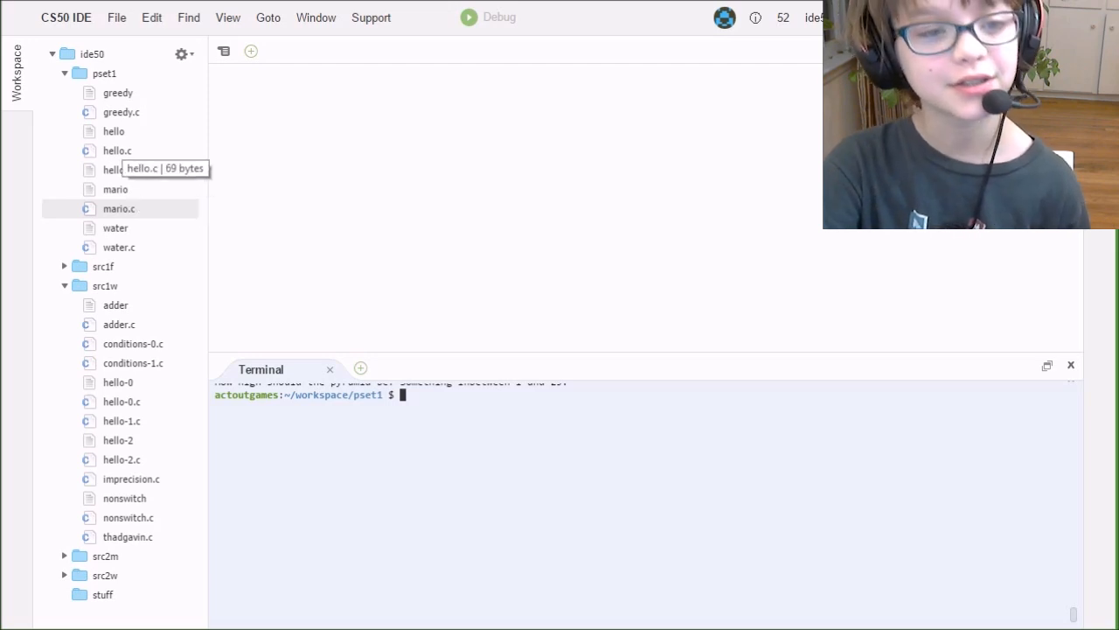
Open hello.c from the file tree and run ./hello to print hello, world.
double_click(117, 150)
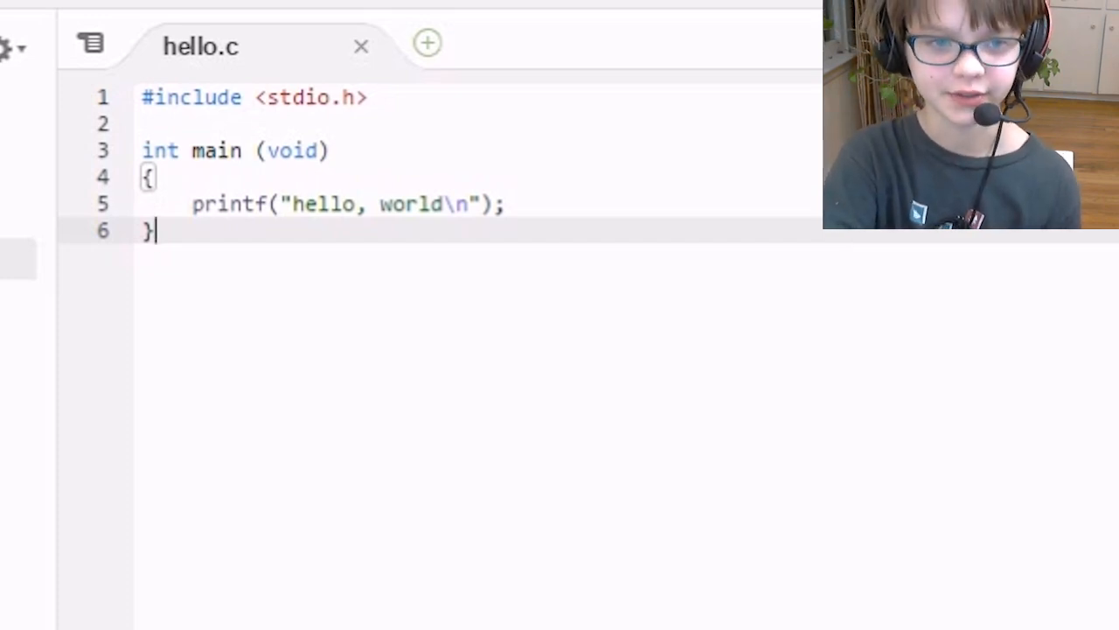
text(.)
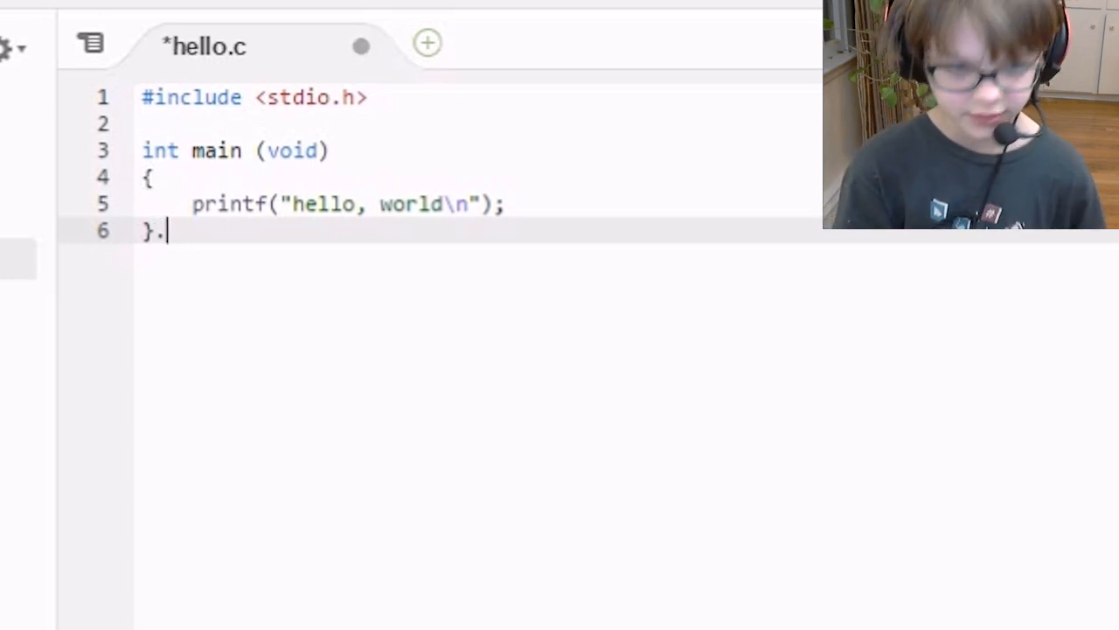
key(Backspace)
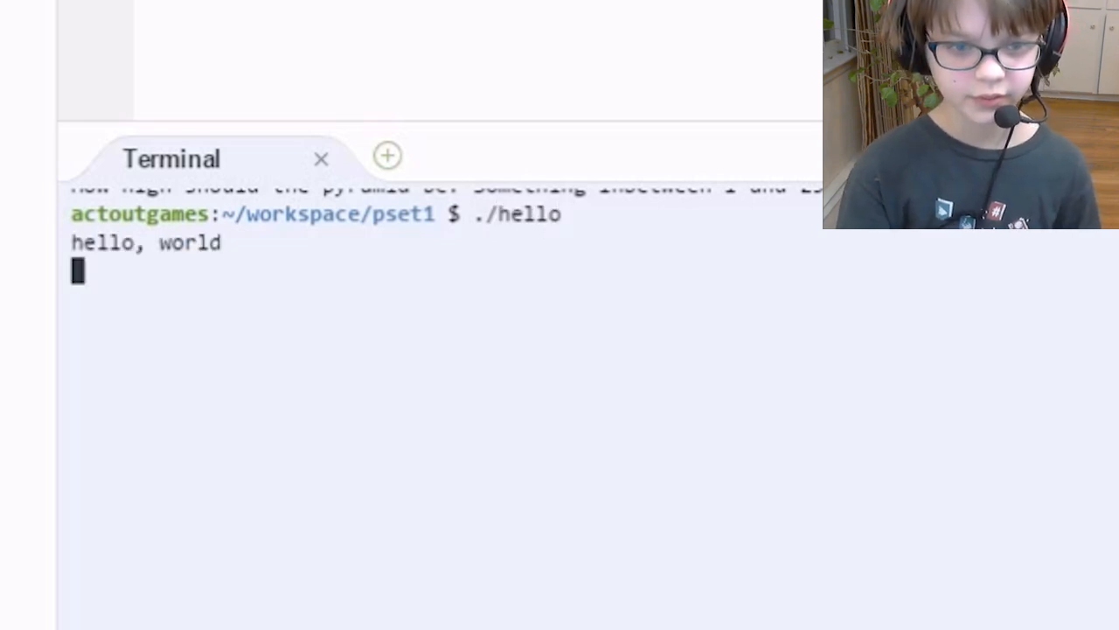
key(Return)
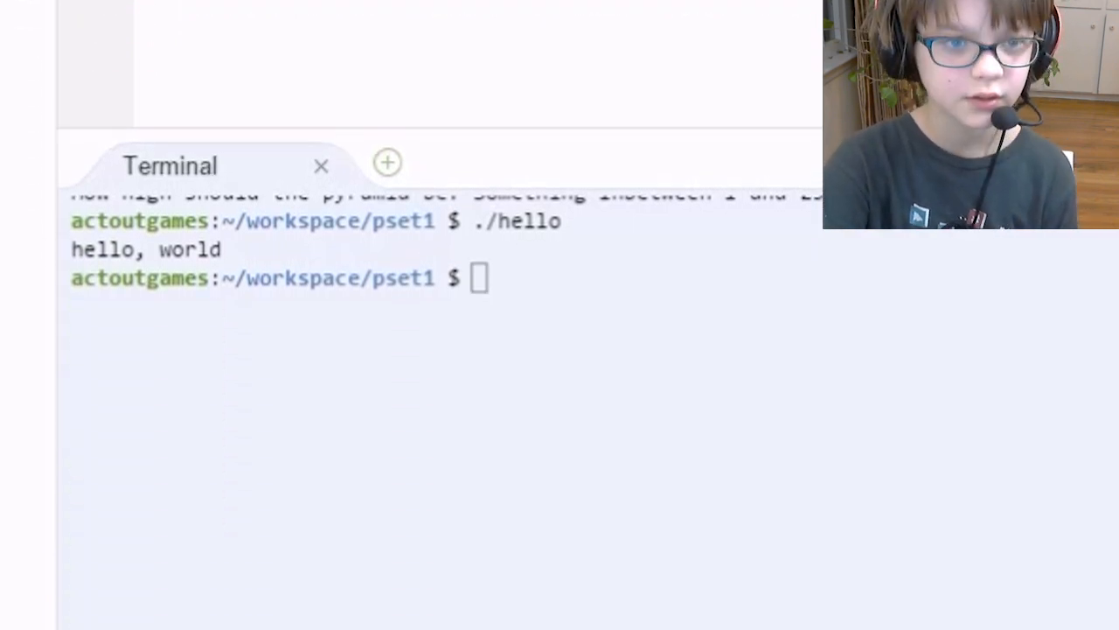
Run ./water and answer the shower-length prompt with 10 minutes.
text(./)
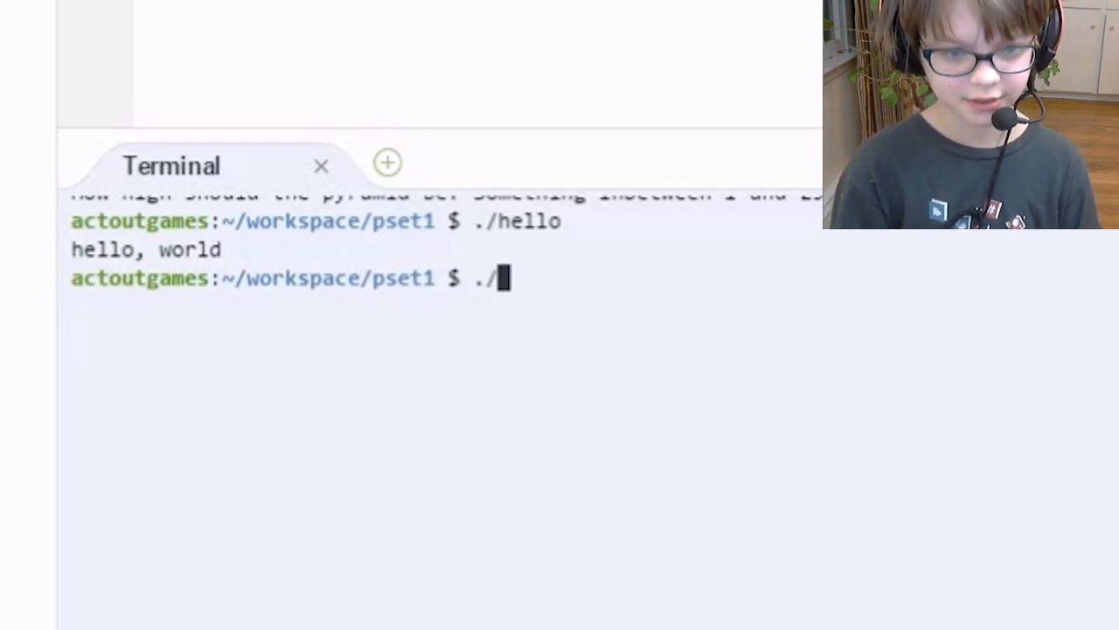
text(water)
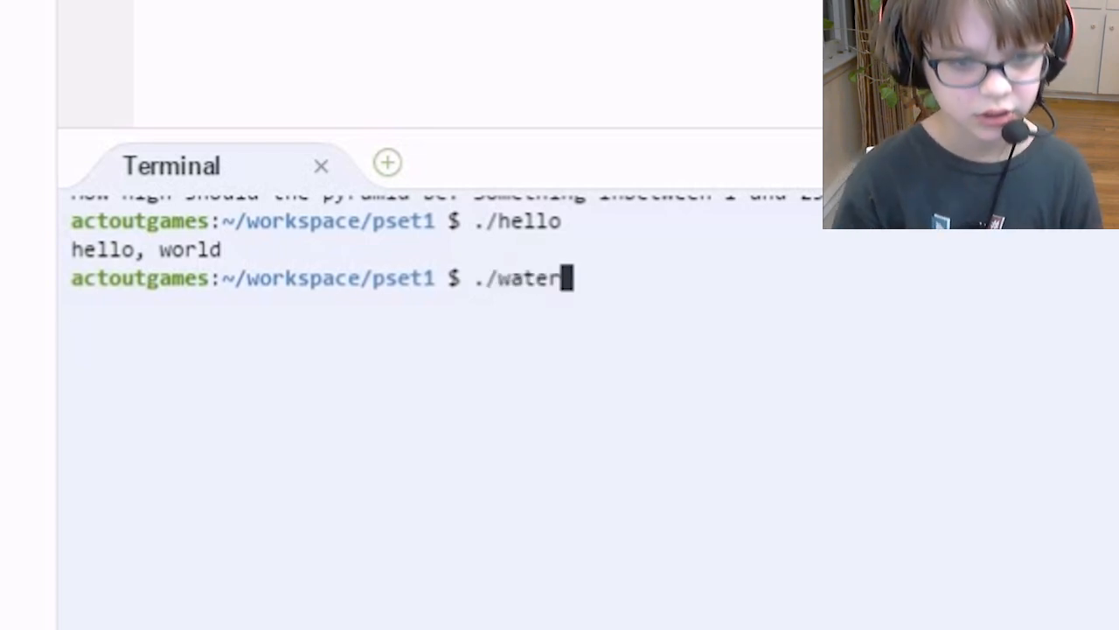
key(Return)
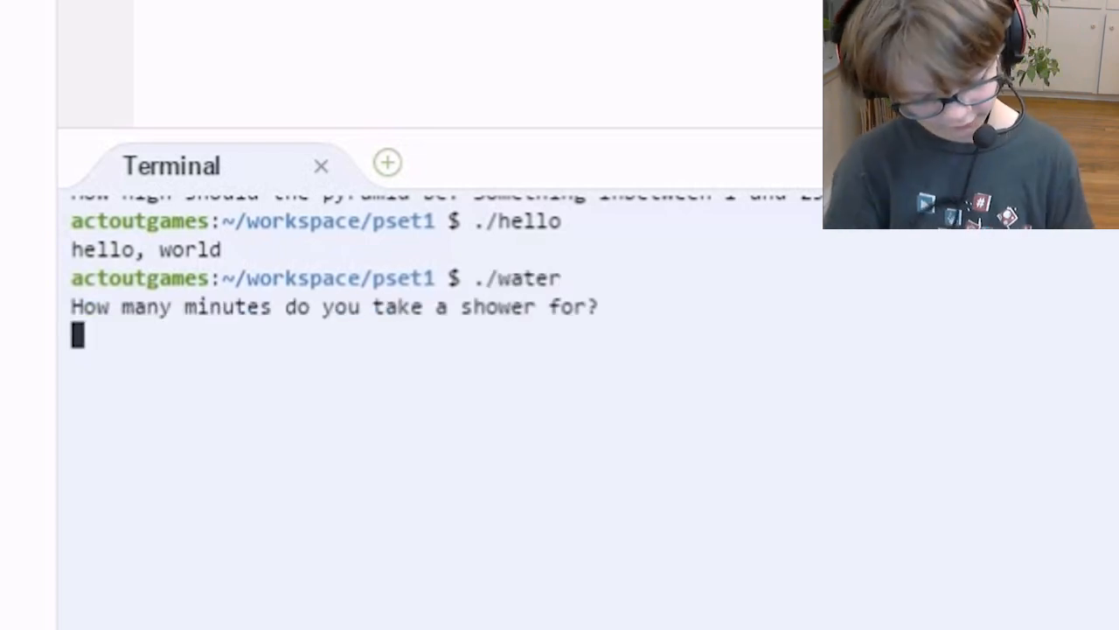
text(10)
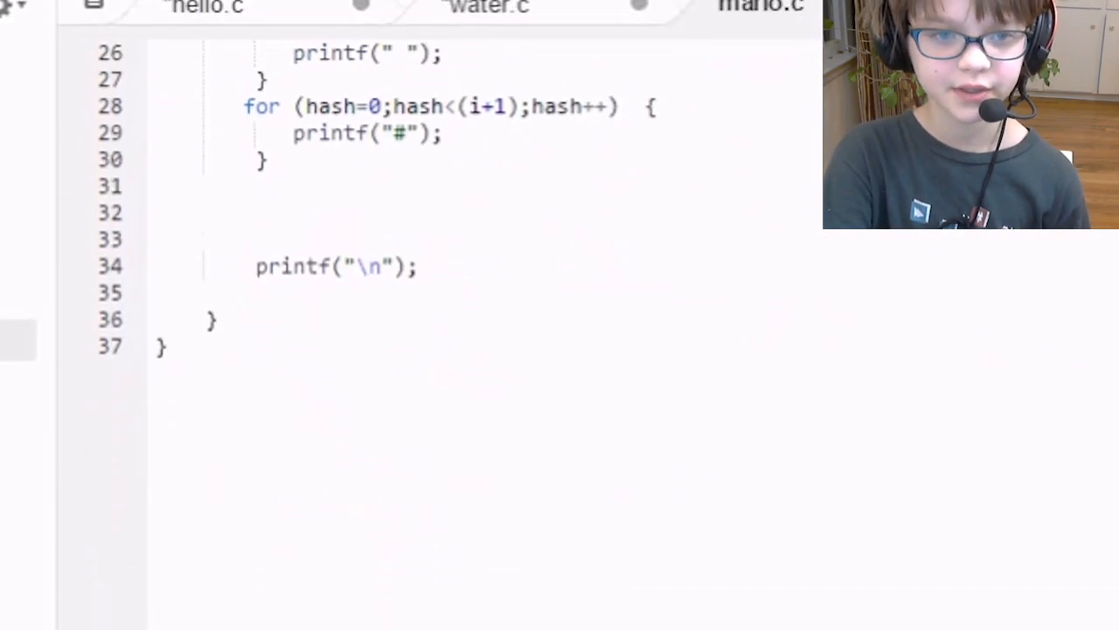
Run ./mario and give it a pyramid height of 10.
scroll(up, 3)
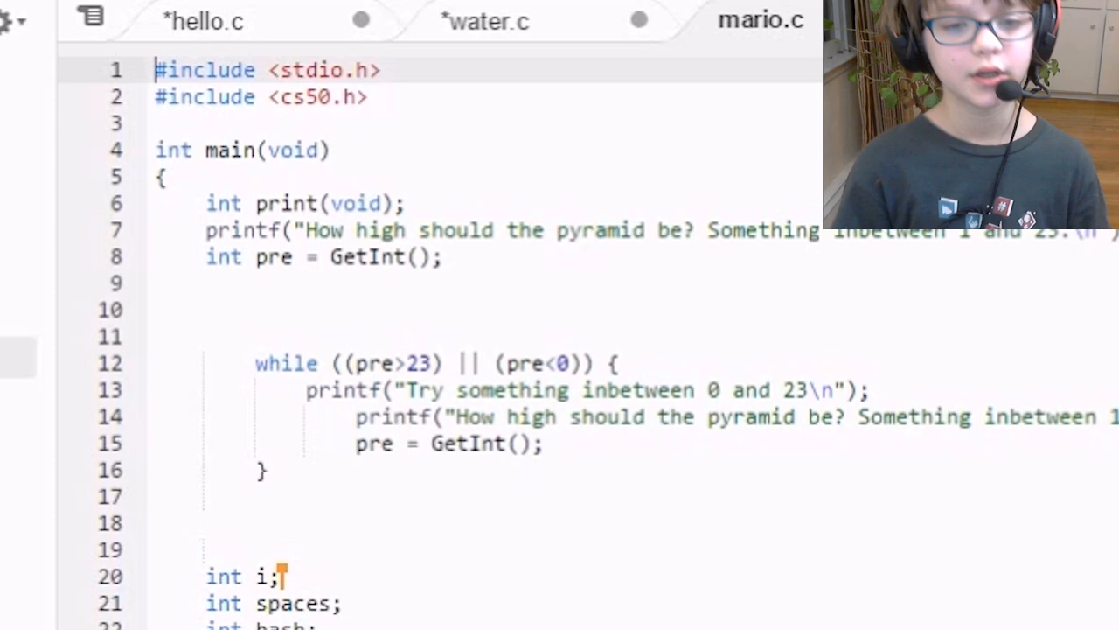
text(./water)
text(10)
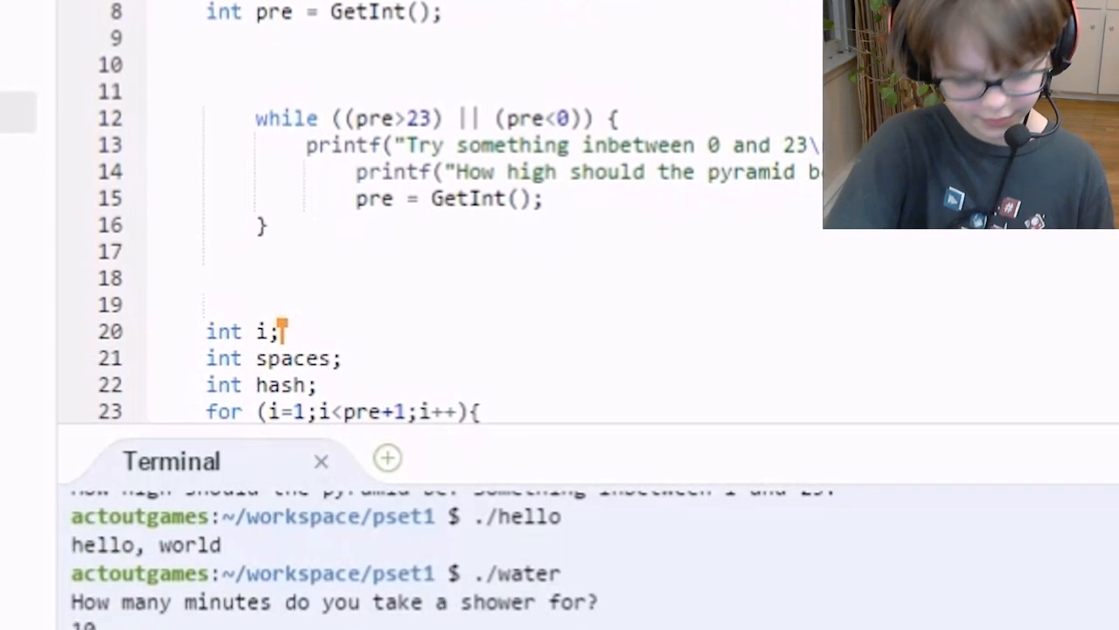
text(./mario)
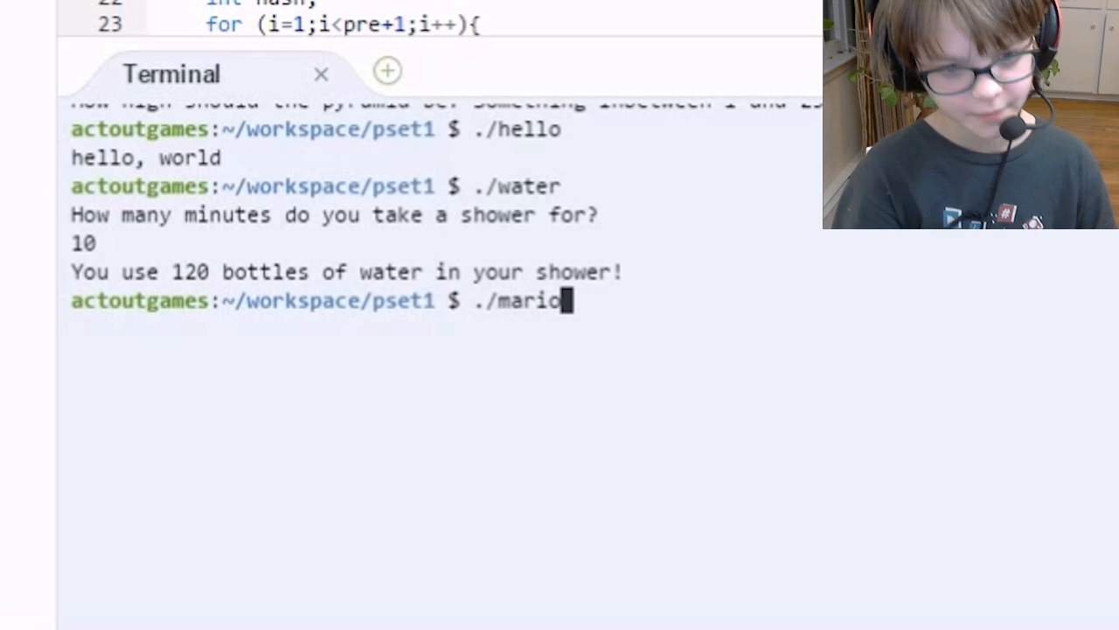
key(Return)
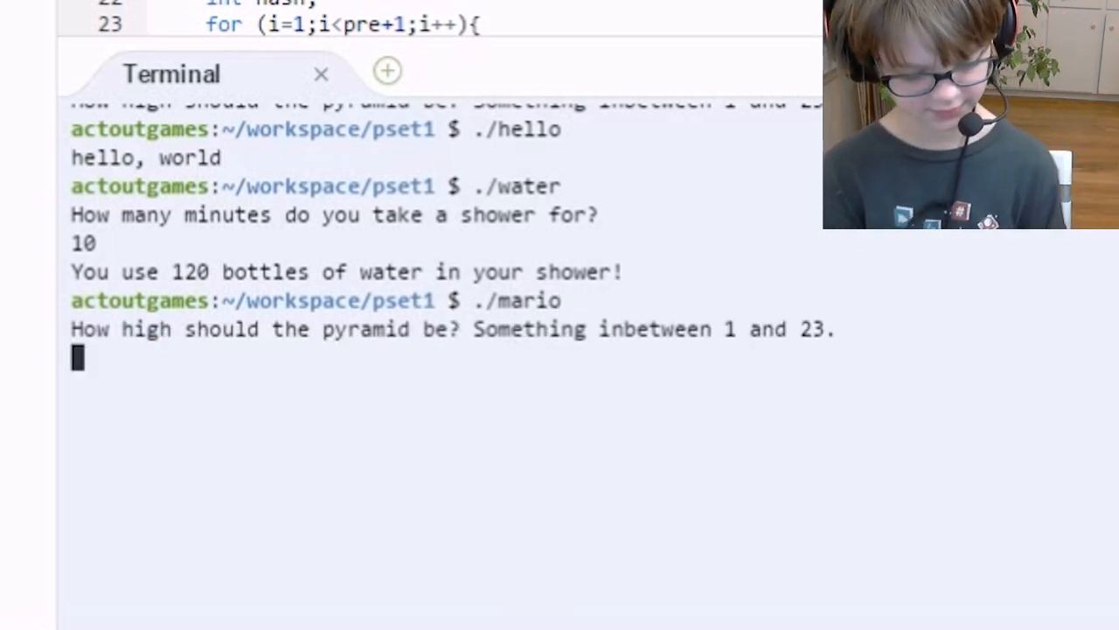
text(10)
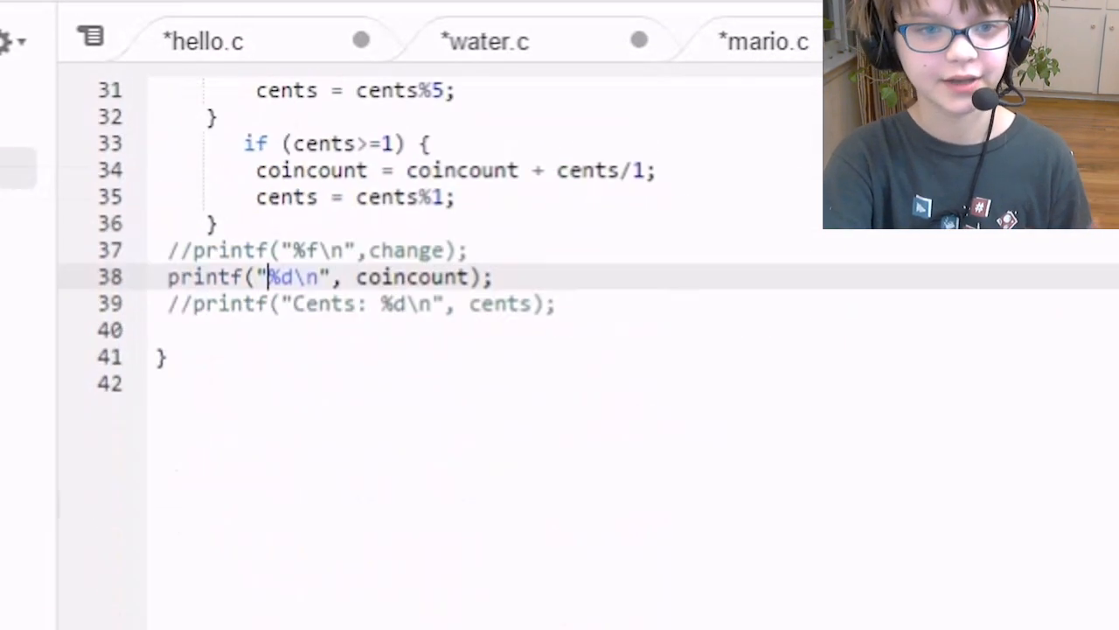
Scroll through the height-10 hash pyramid output, then return to a fresh prompt.
scroll(up, 3)
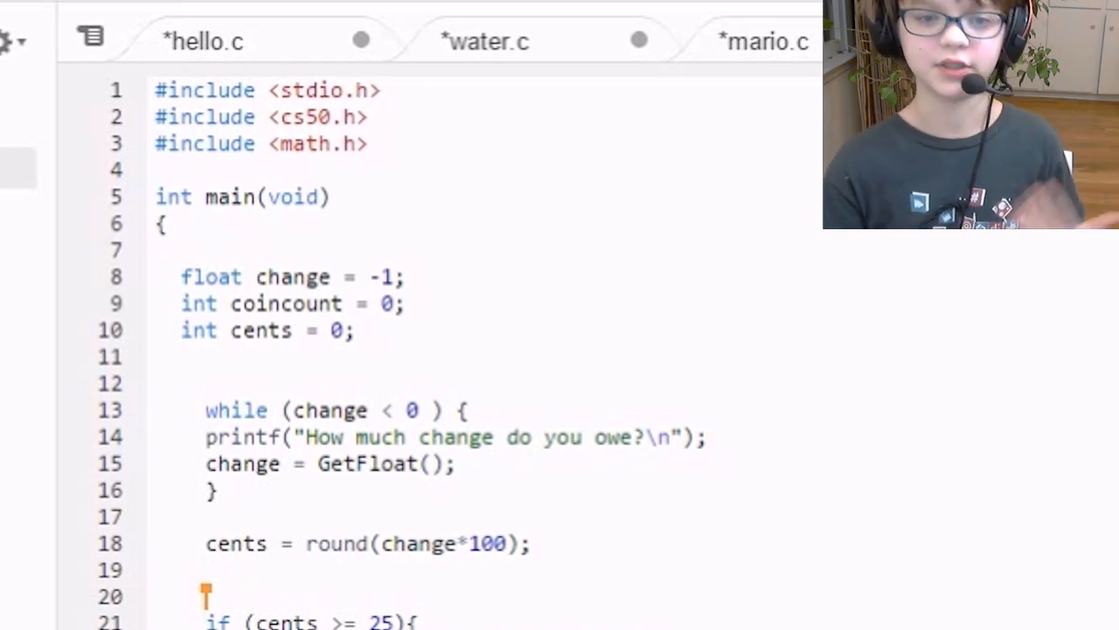
scroll(down, 3)
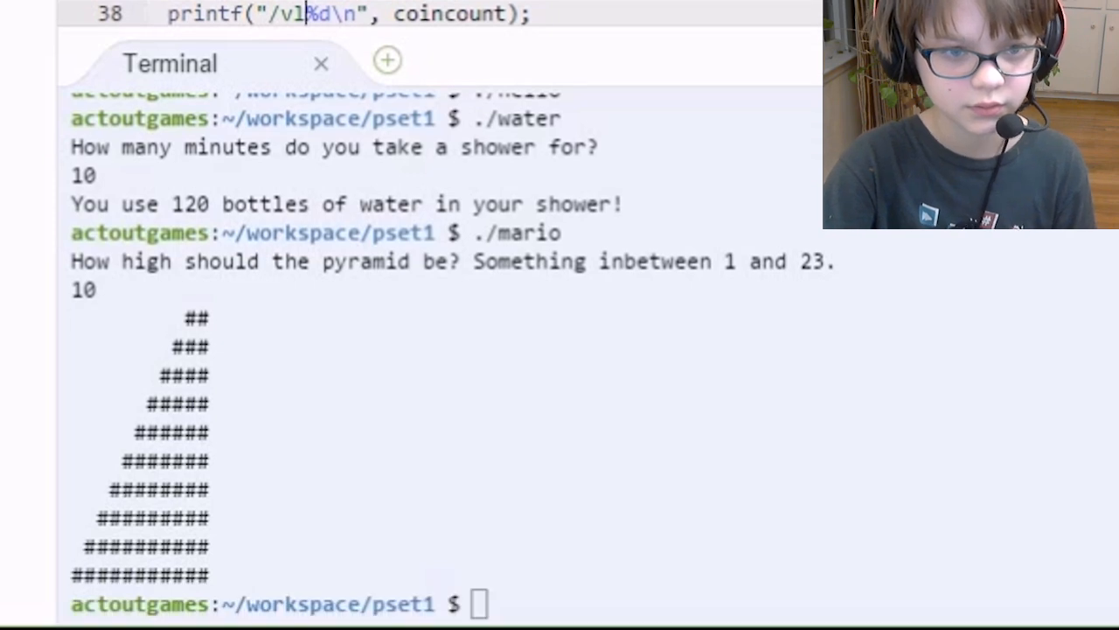
text(/)
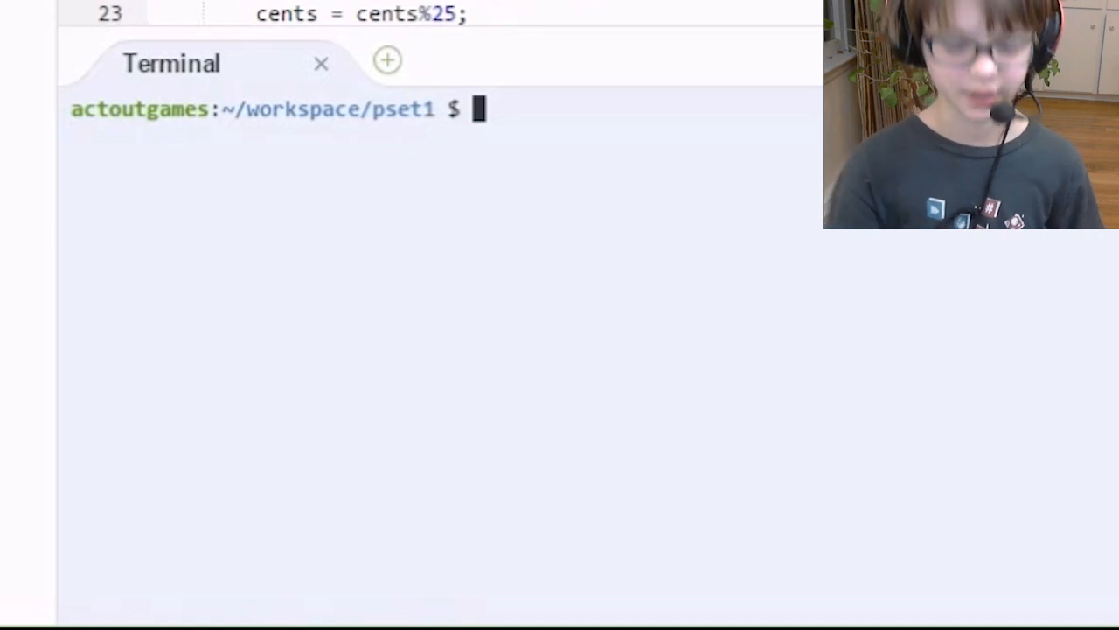
Run ./greedy and enter .26 as the change owed, getting 2 coins.
text(./)
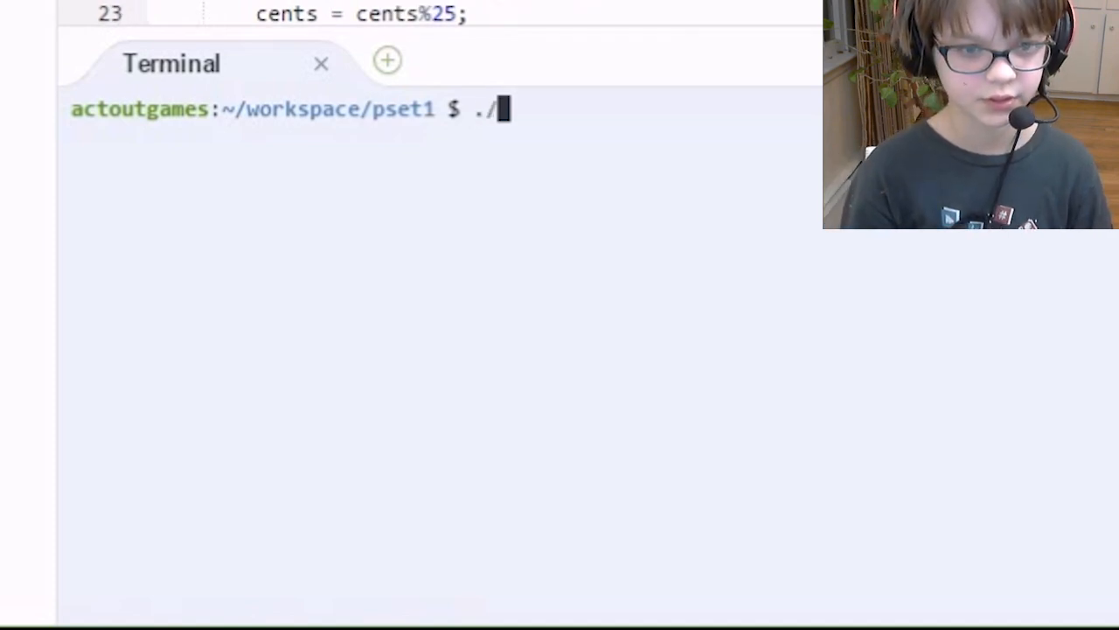
text(greef)
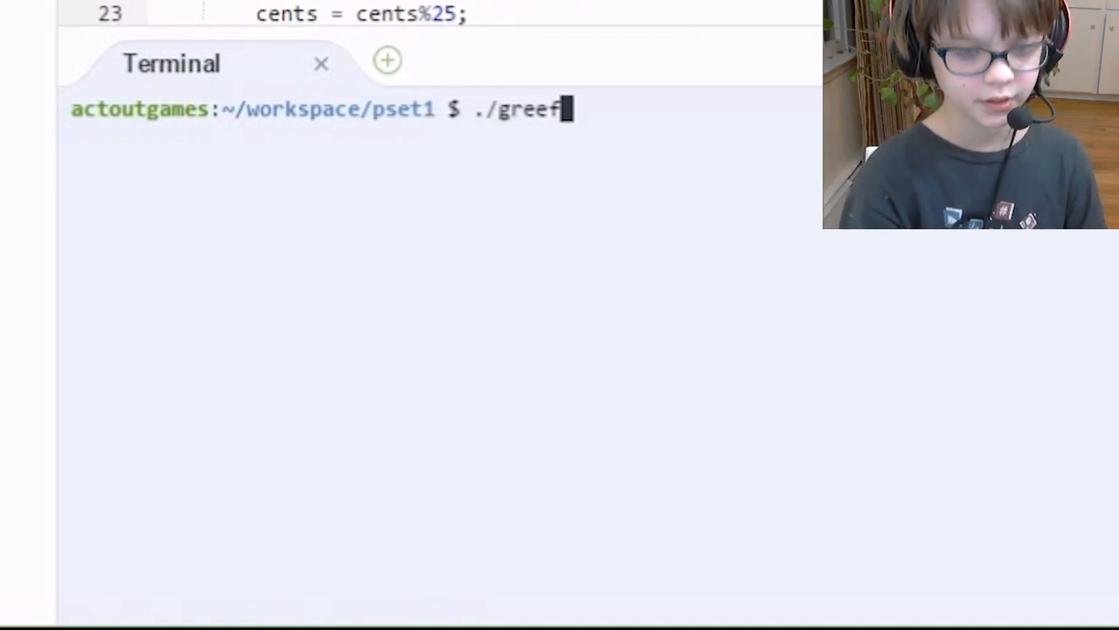
text(dy)
key(Return)
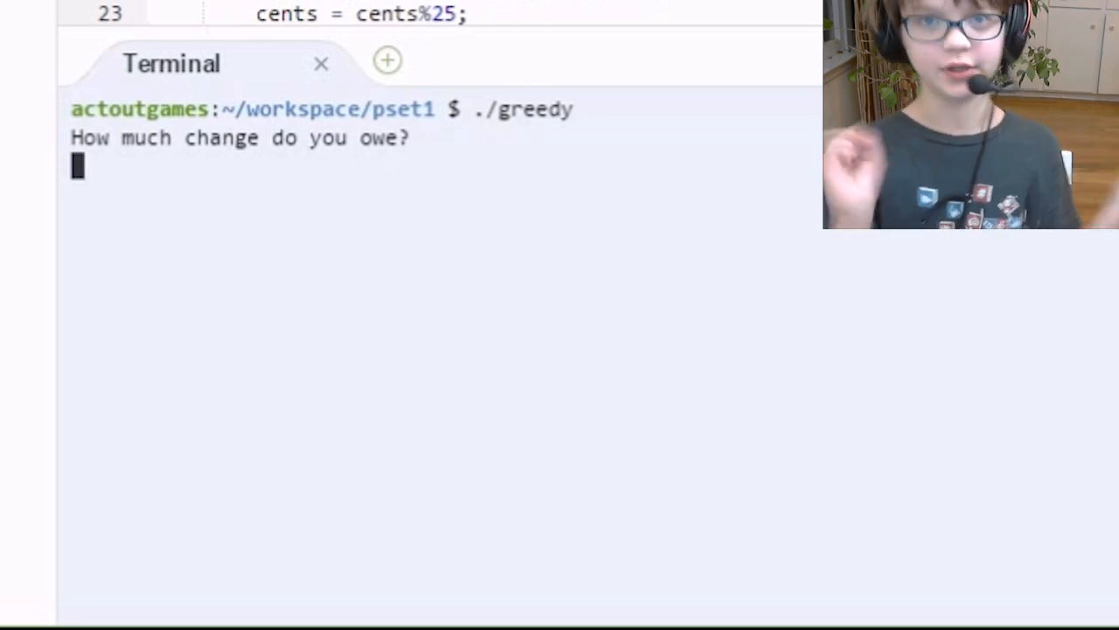
text(.26)
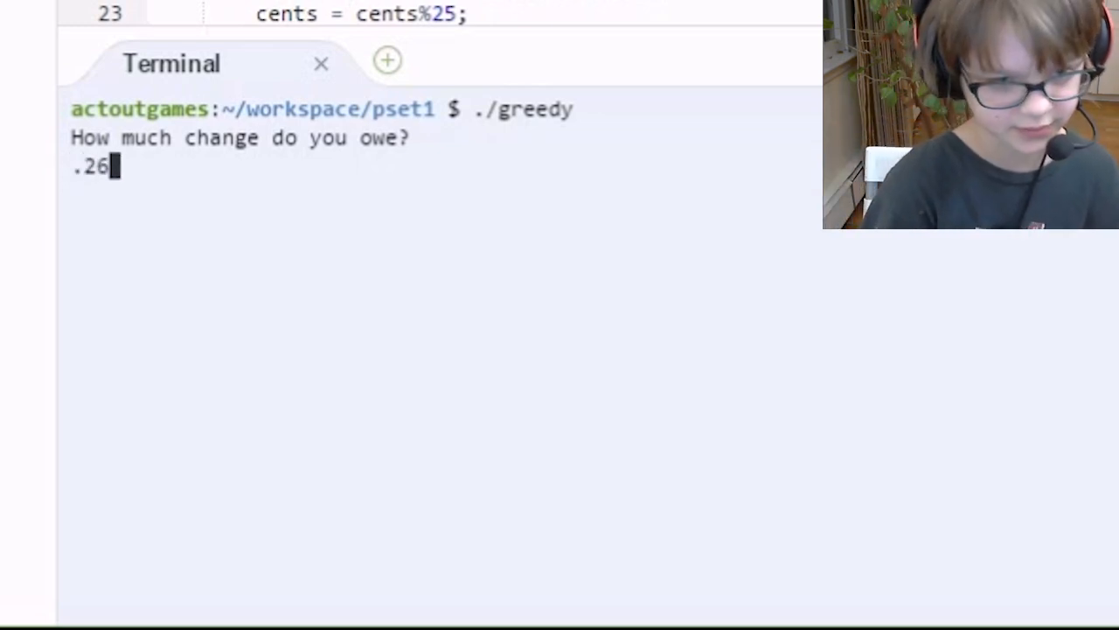
key(Return)
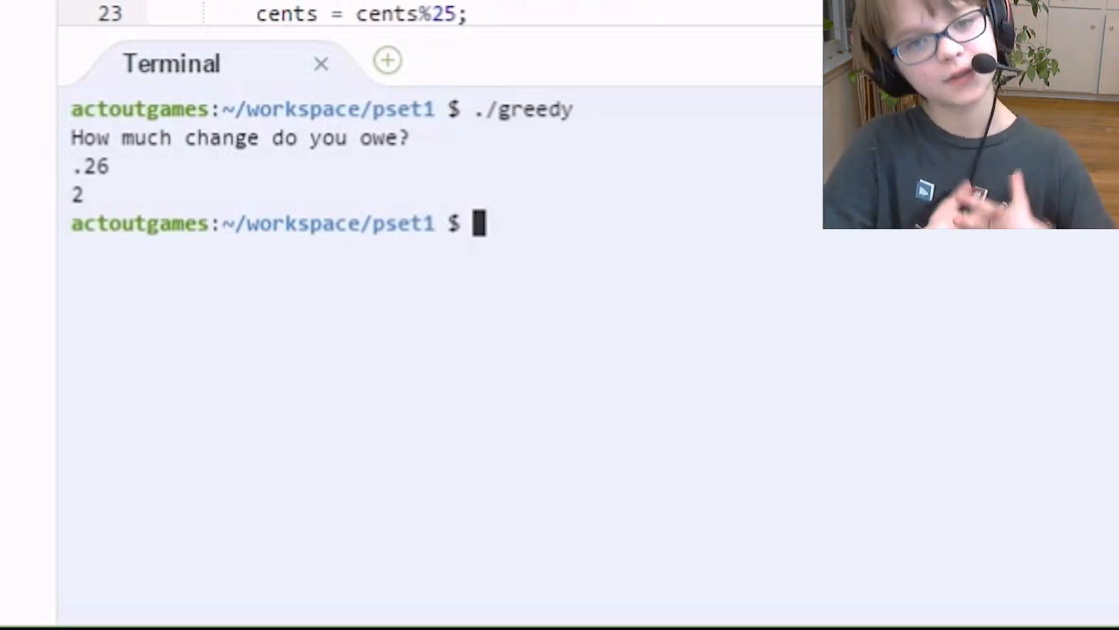
Run ./greedy again with 7.25 to get 29 coins, and start typing another run.
text(./greedy)
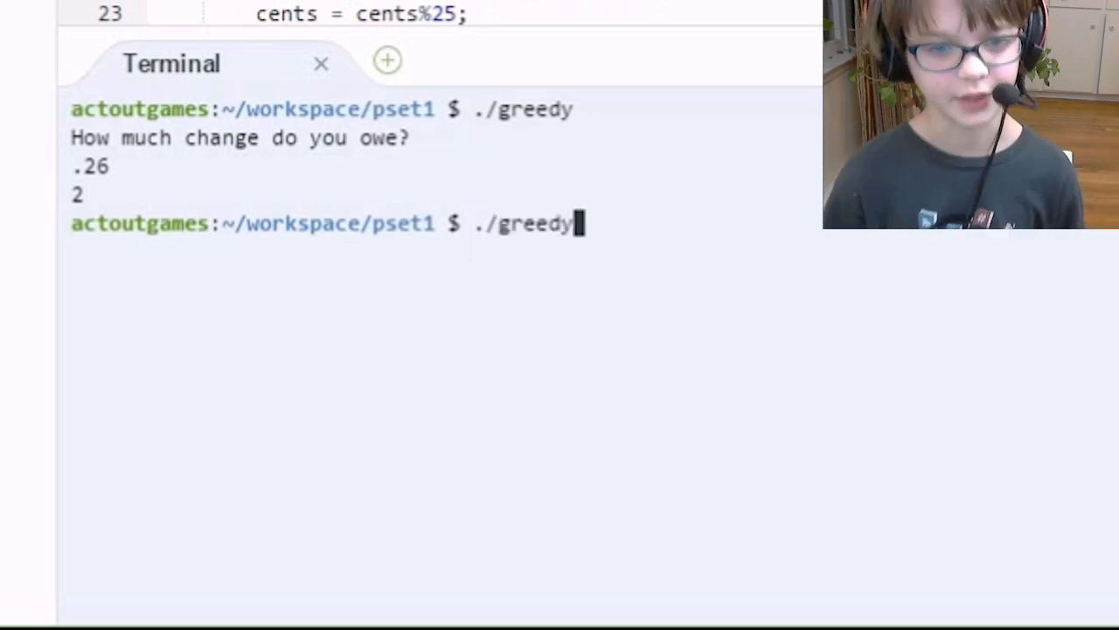
key(Return)
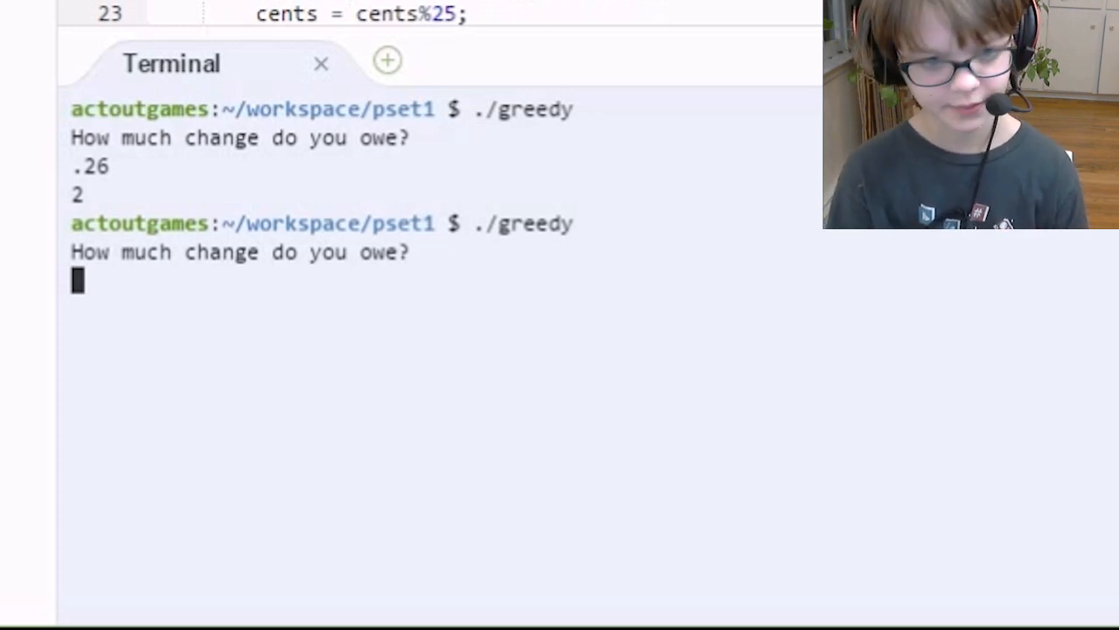
text(7.)
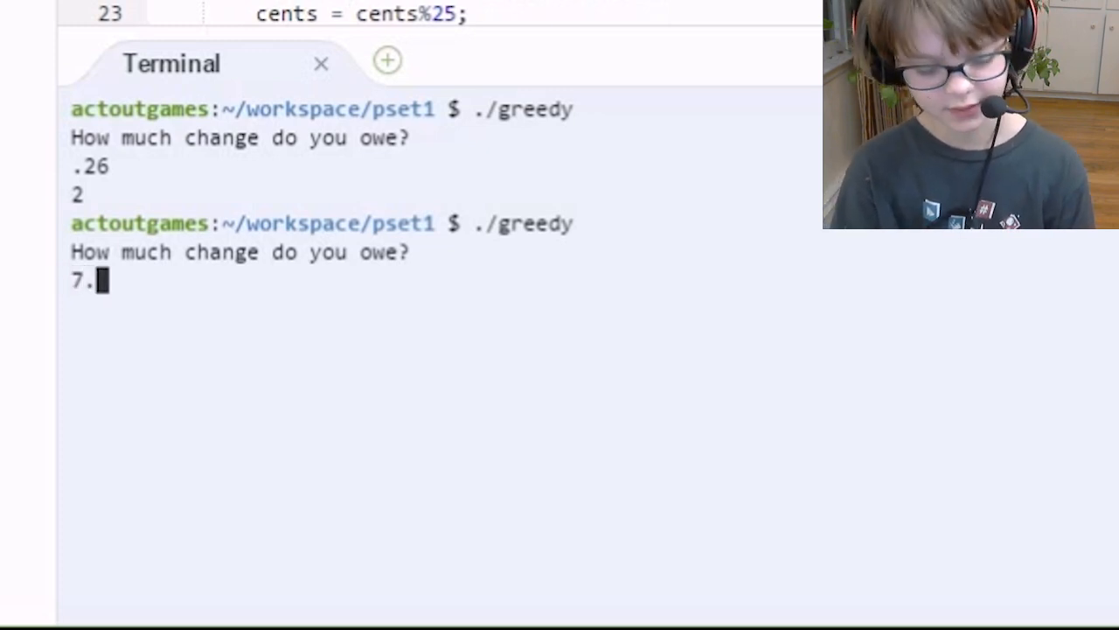
key(Return)
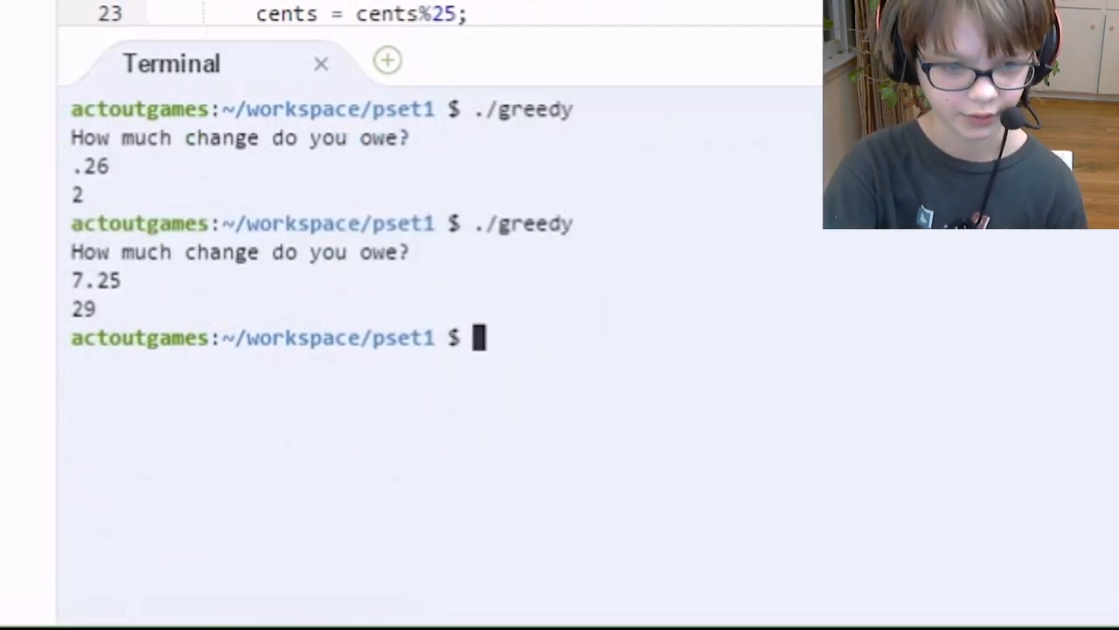
text(/greedy)
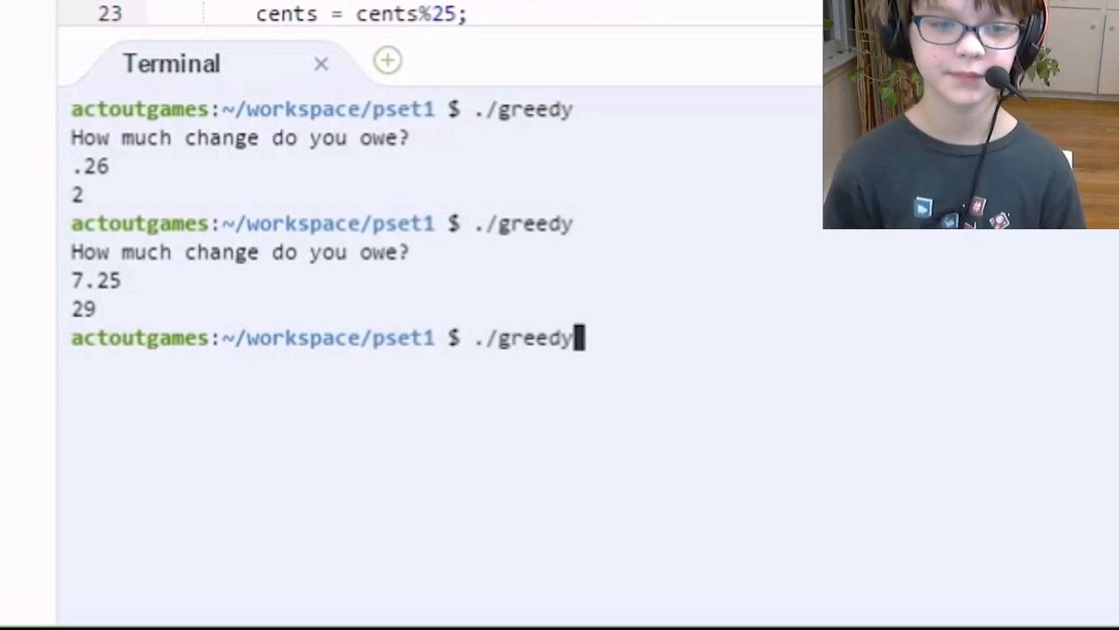
Run greedy so -30, -20 and -22 are rejected before 25 yields 100 coins, then retype ./greedy.
key(Return)
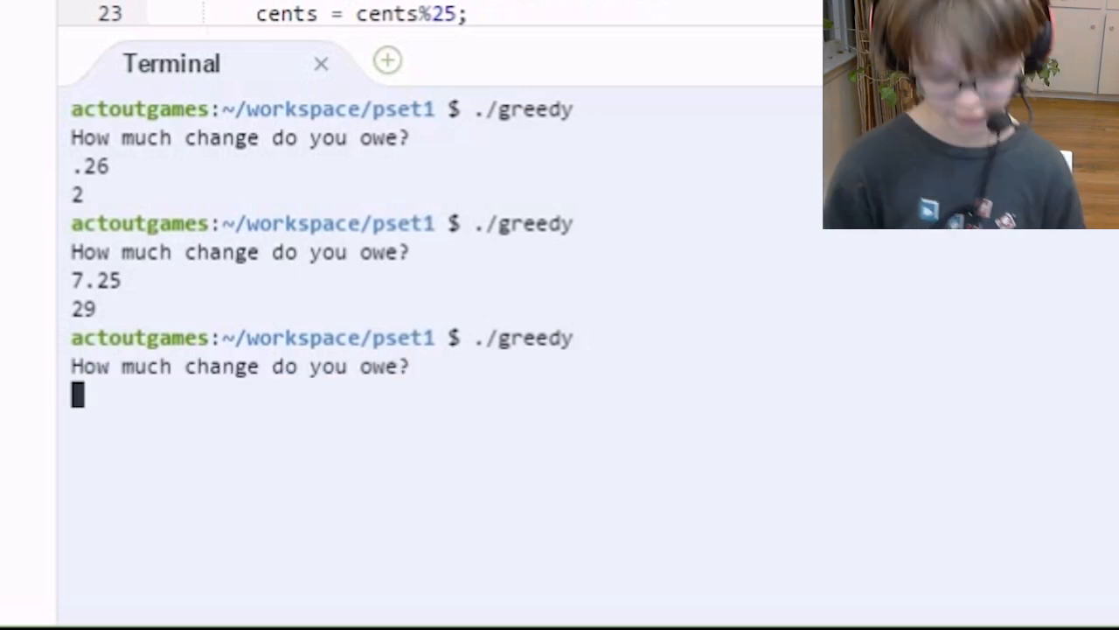
text(-30)
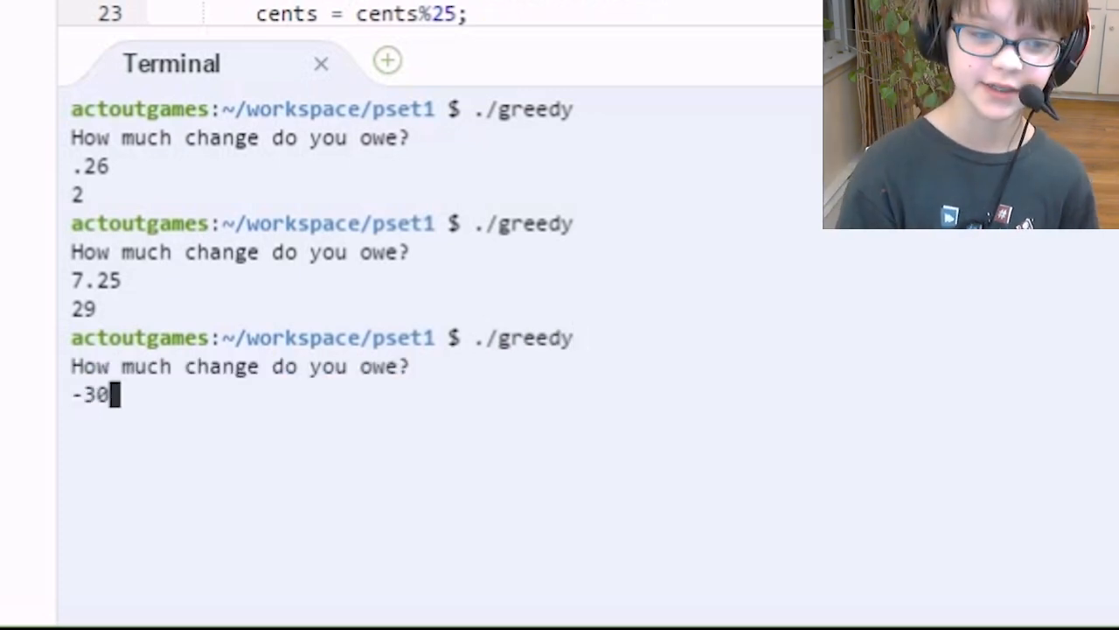
key(Return)
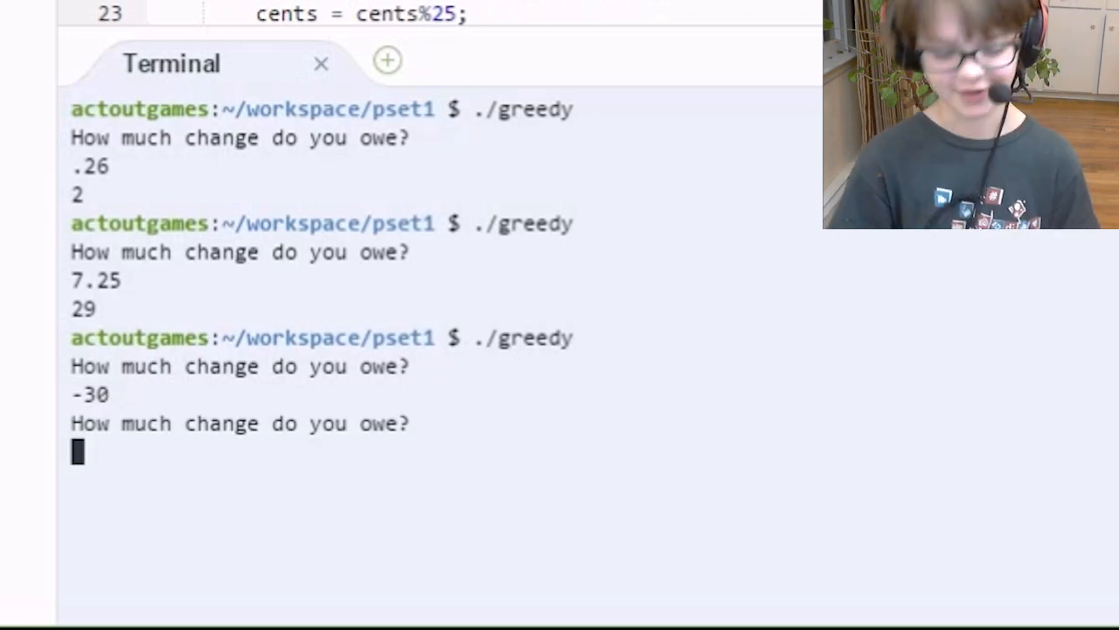
text(-20)
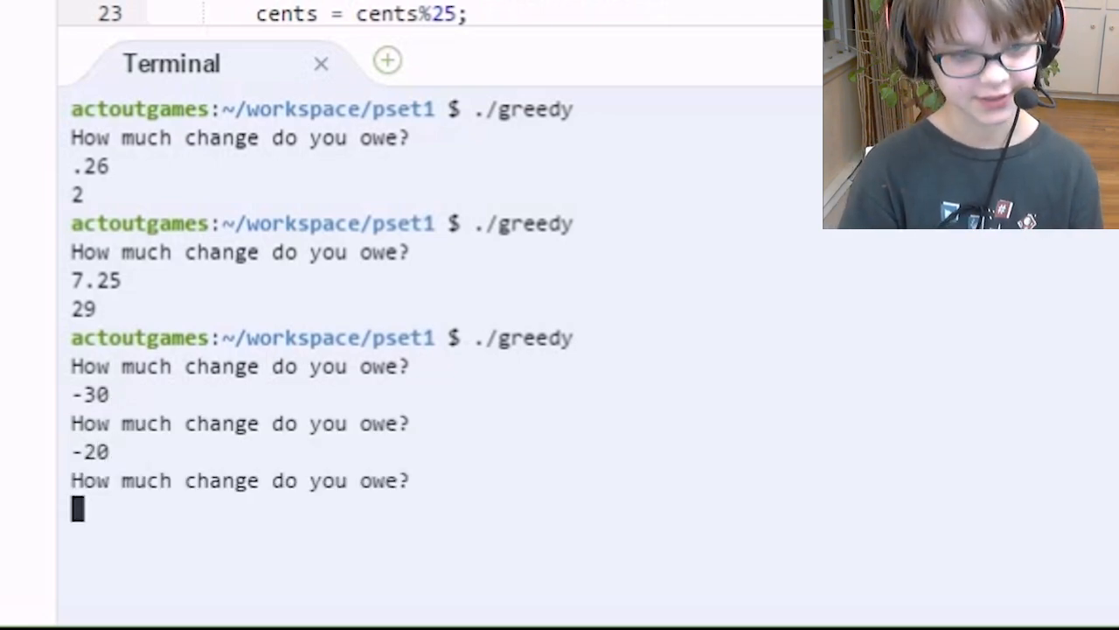
text(-22)
text(25)
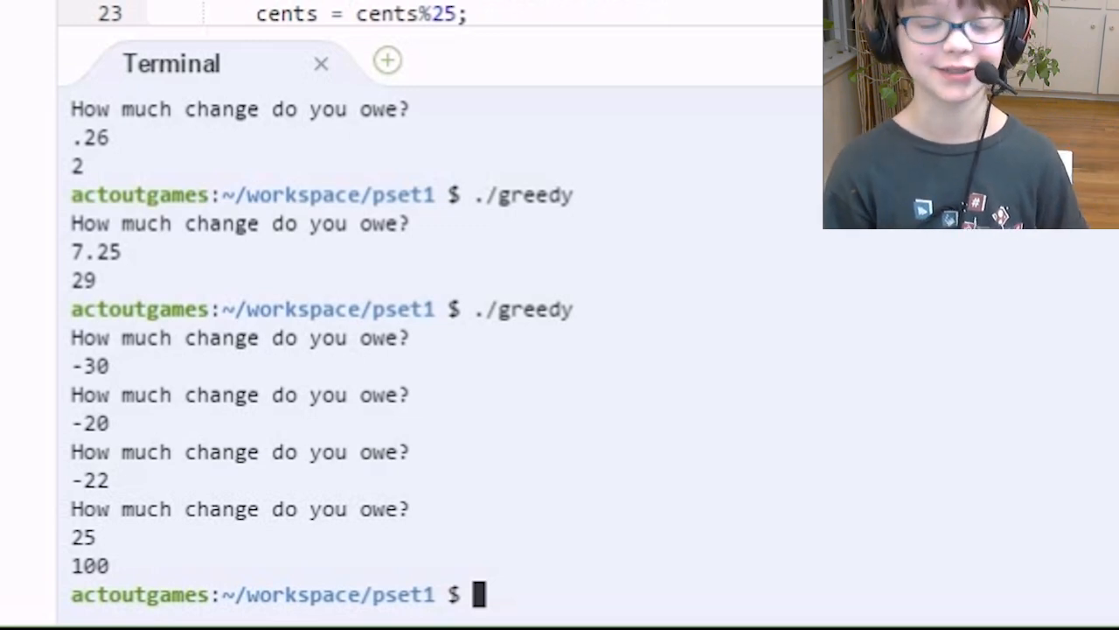
text(./greedy)
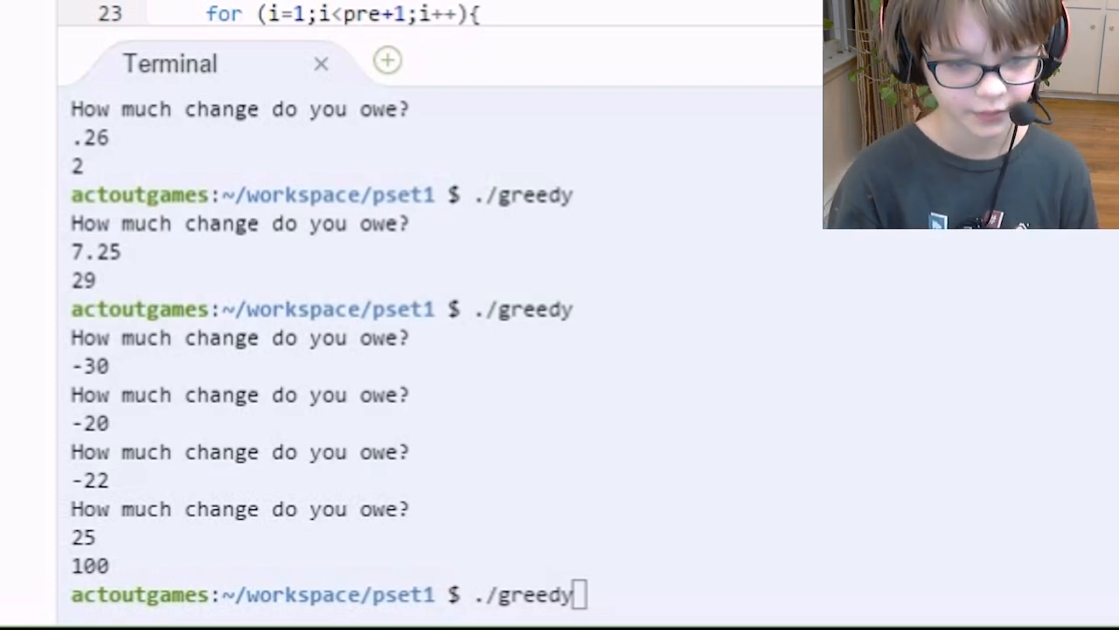
Replace the greedy command with ./mario and run the pyramid program.
key(Backspace)
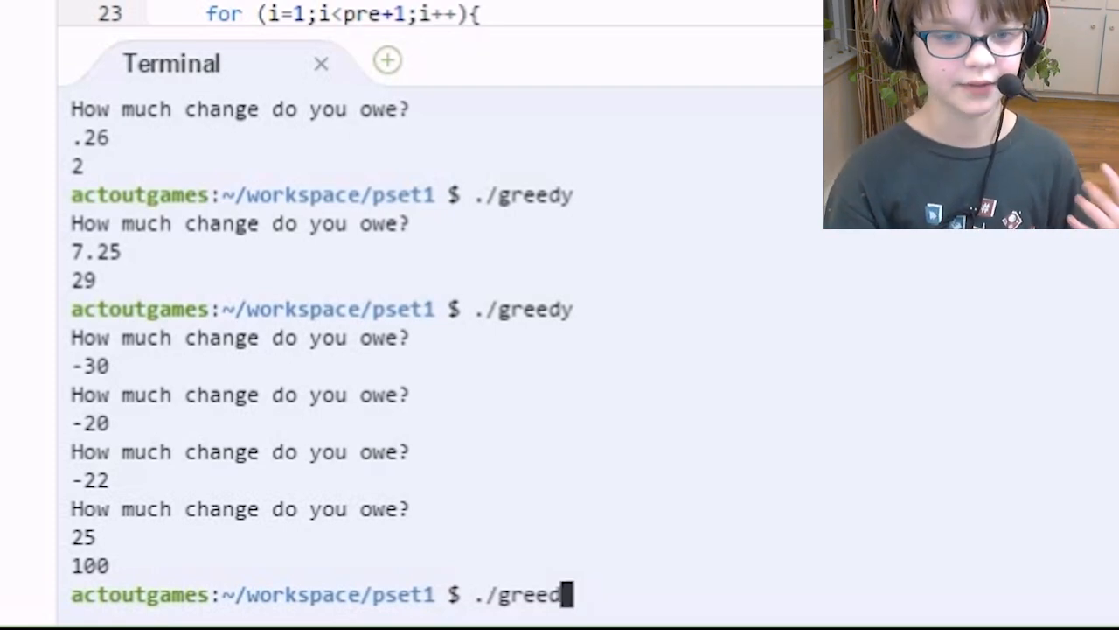
key(BackSpace)
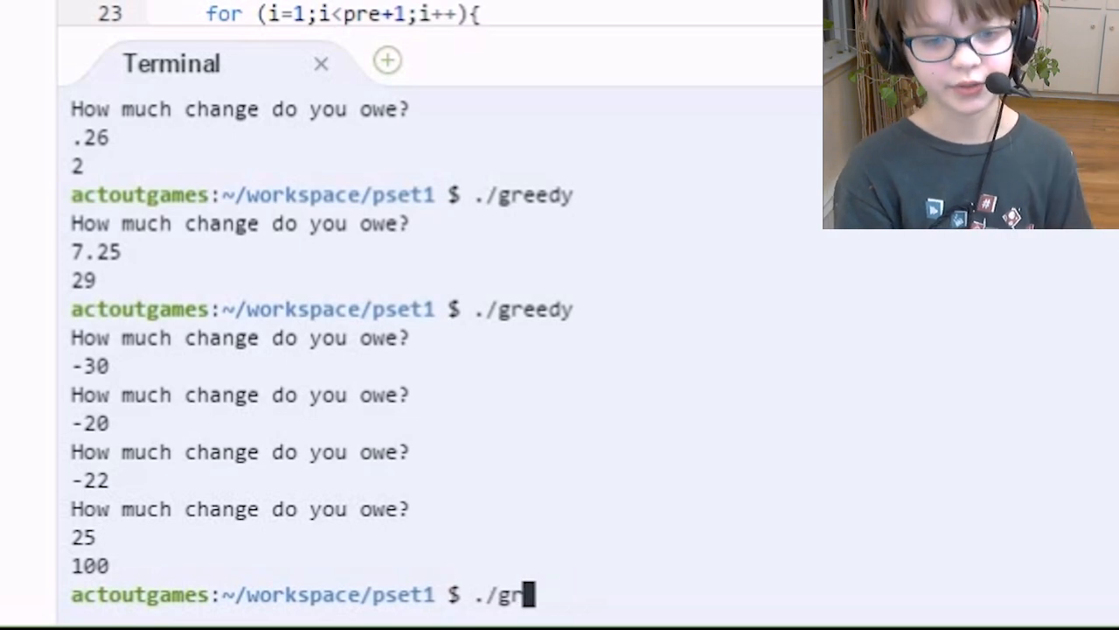
key(Backspace)
text(m)
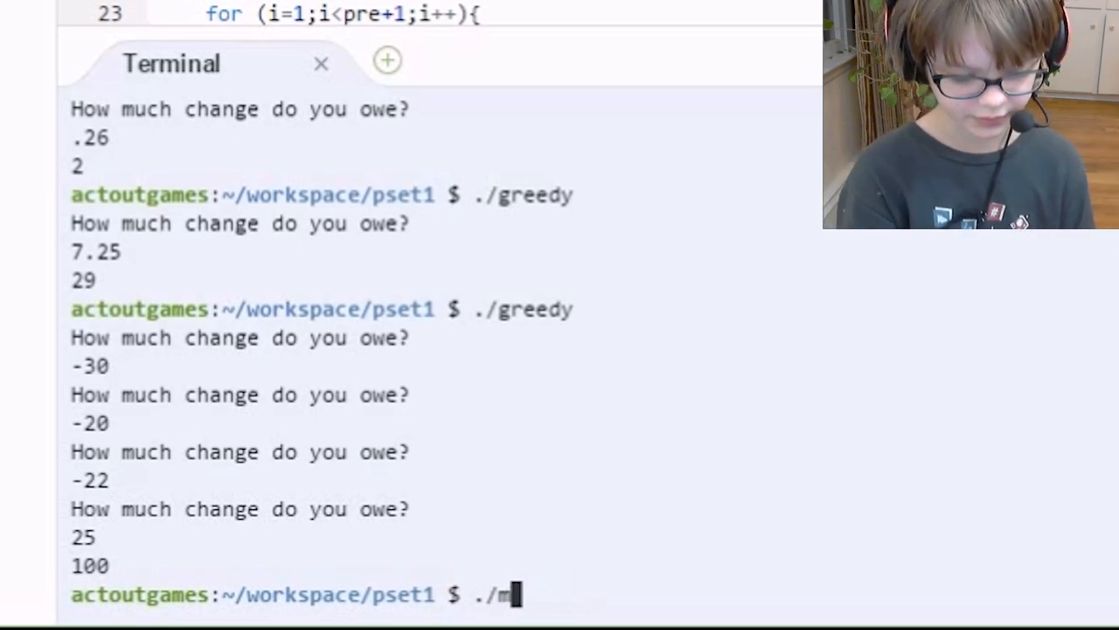
text(ar)
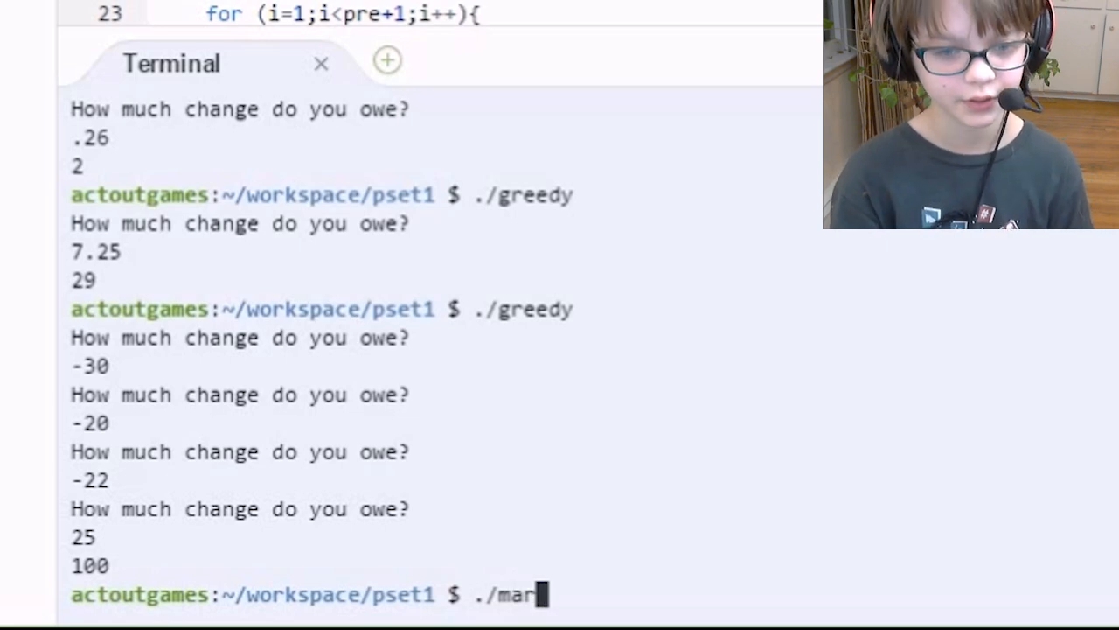
key(Return)
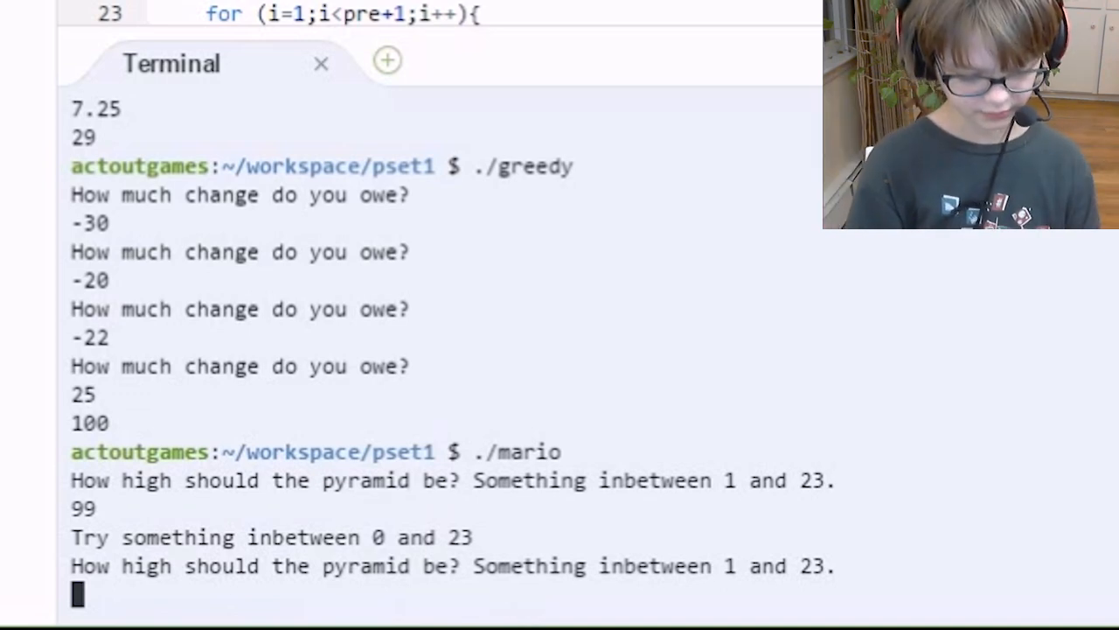
Enter rejected heights 99 and -22, then 4 for a four-row pyramid.
text(-22)
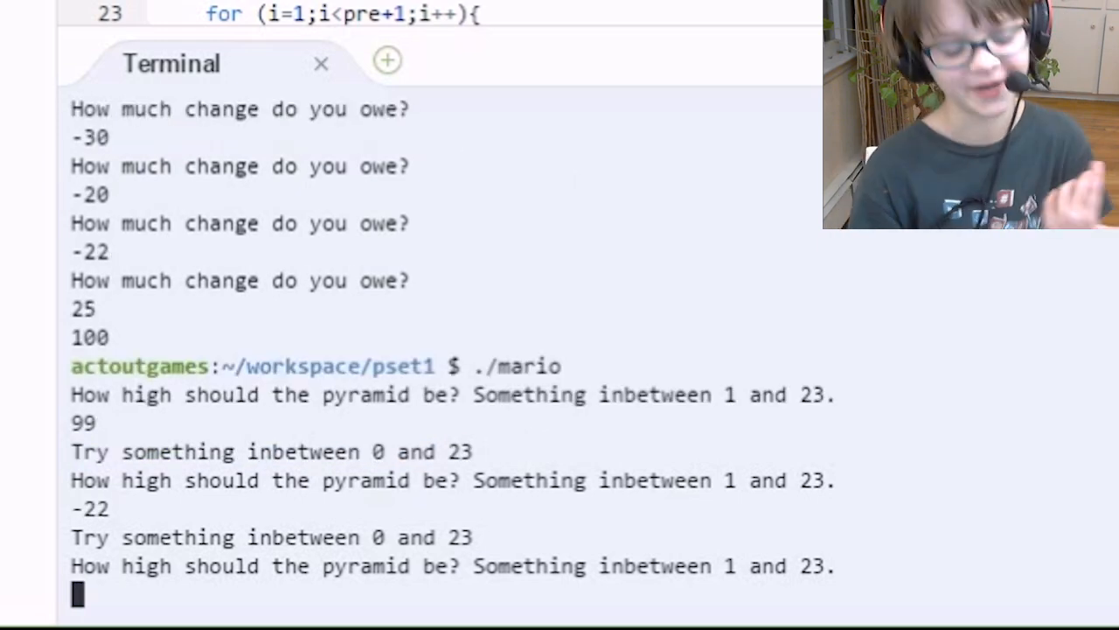
text(4)
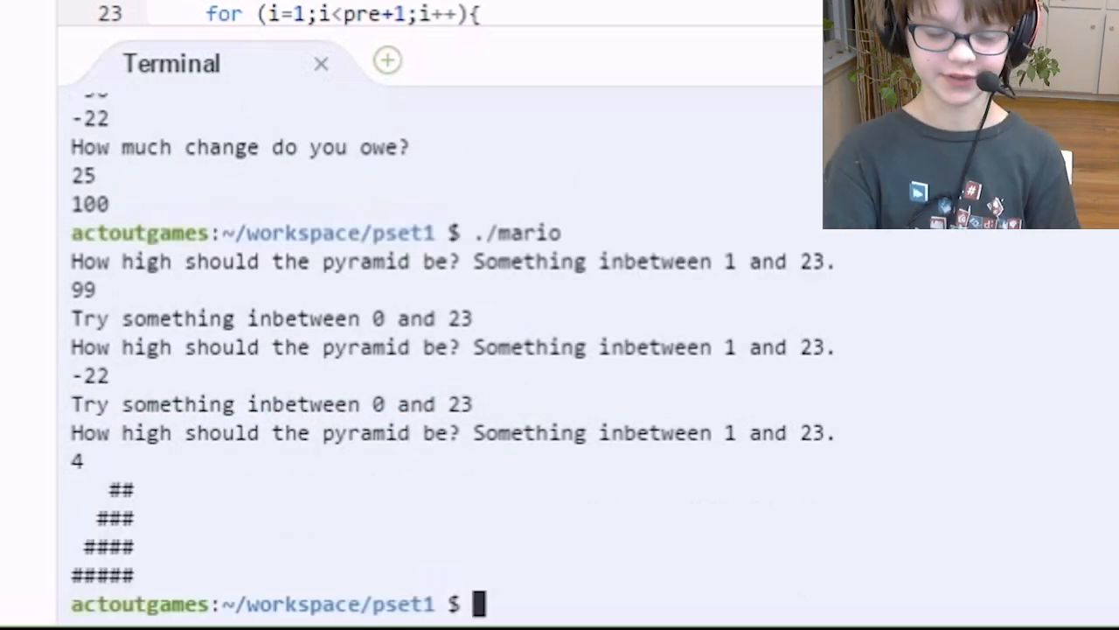